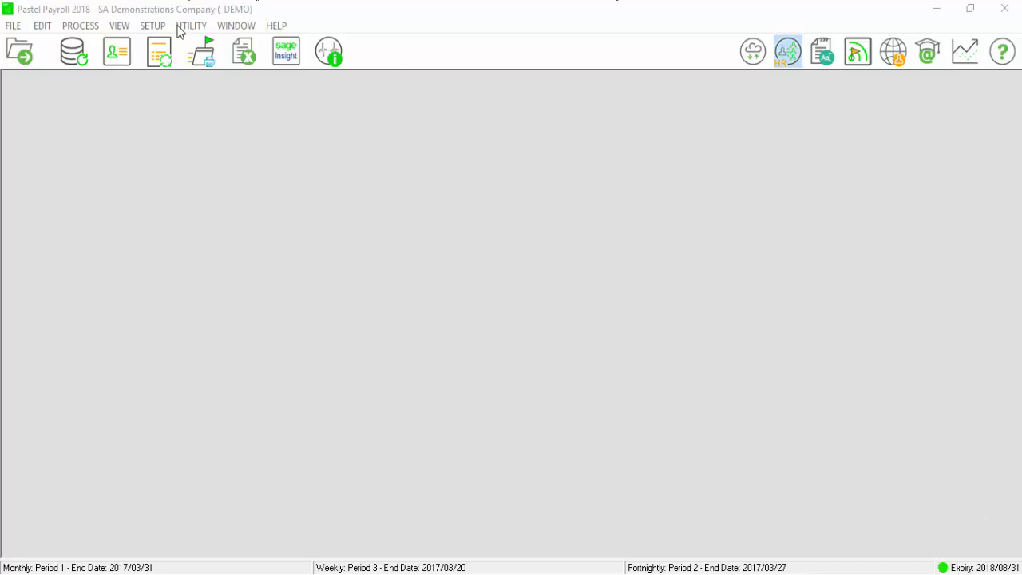
# - Check the system status summary from the utility functions, then close it
pyautogui.click(191, 26)
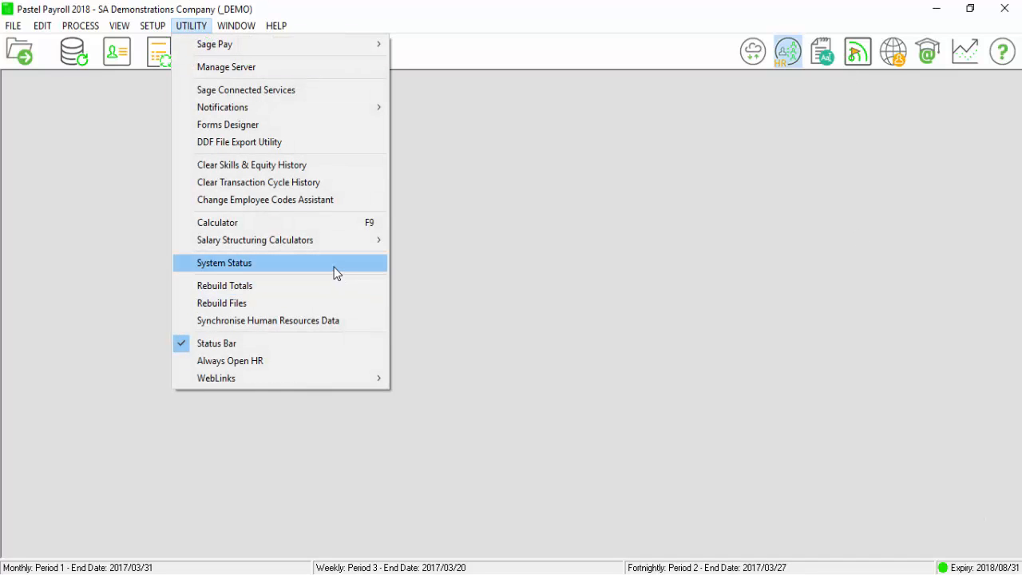
pyautogui.click(223, 263)
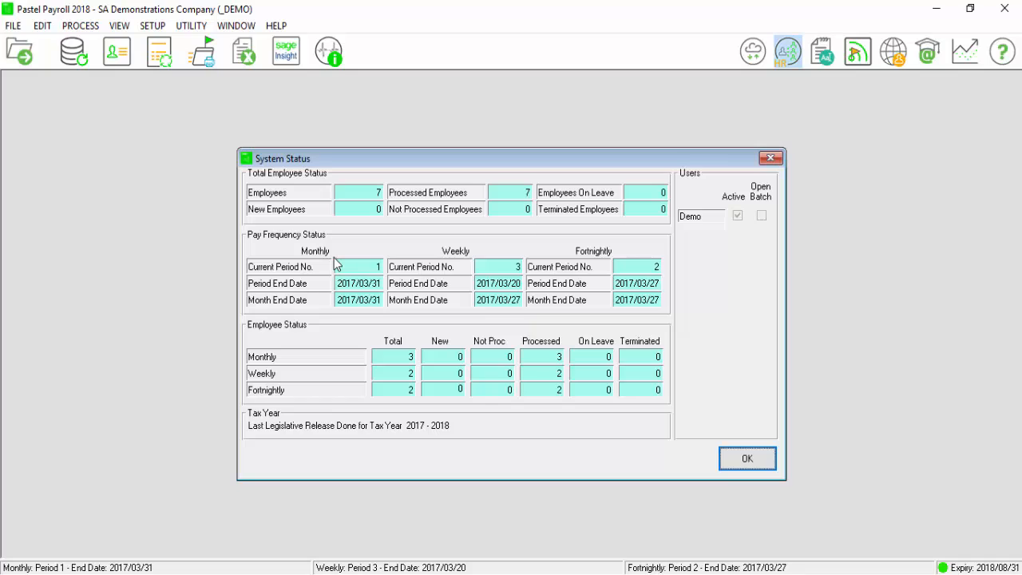
pyautogui.moveTo(517, 211)
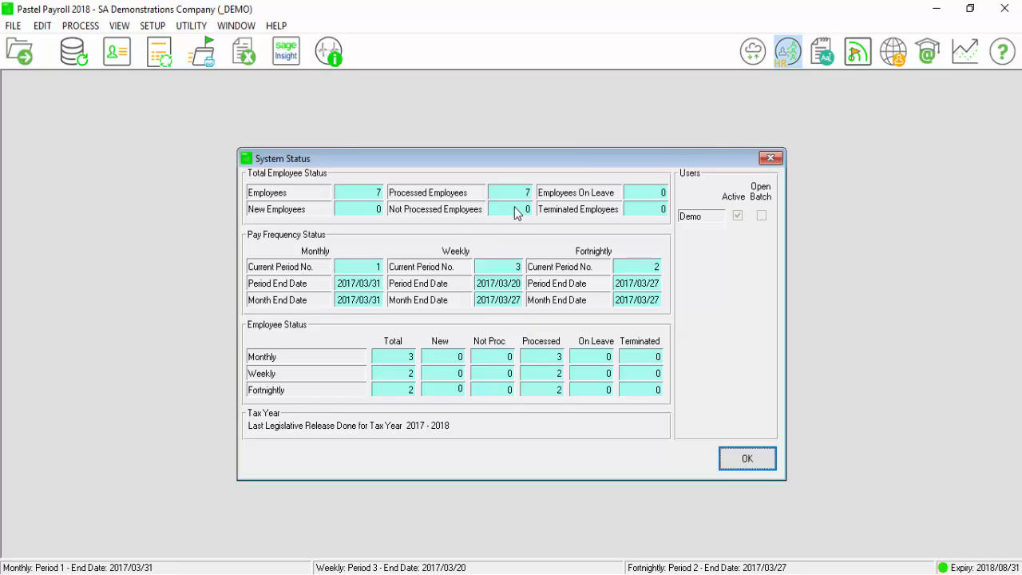
pyautogui.click(747, 458)
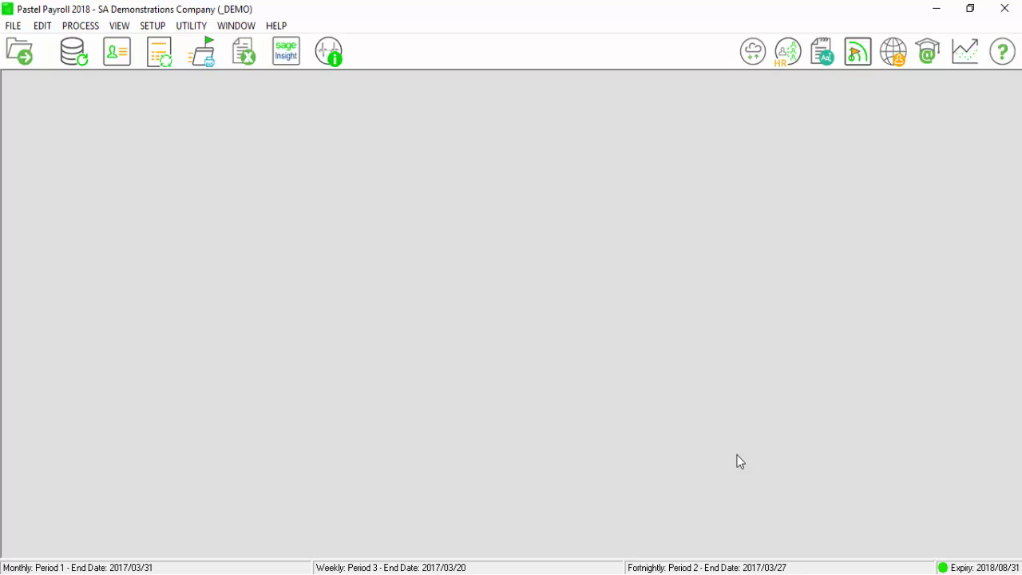
pyautogui.moveTo(712, 435)
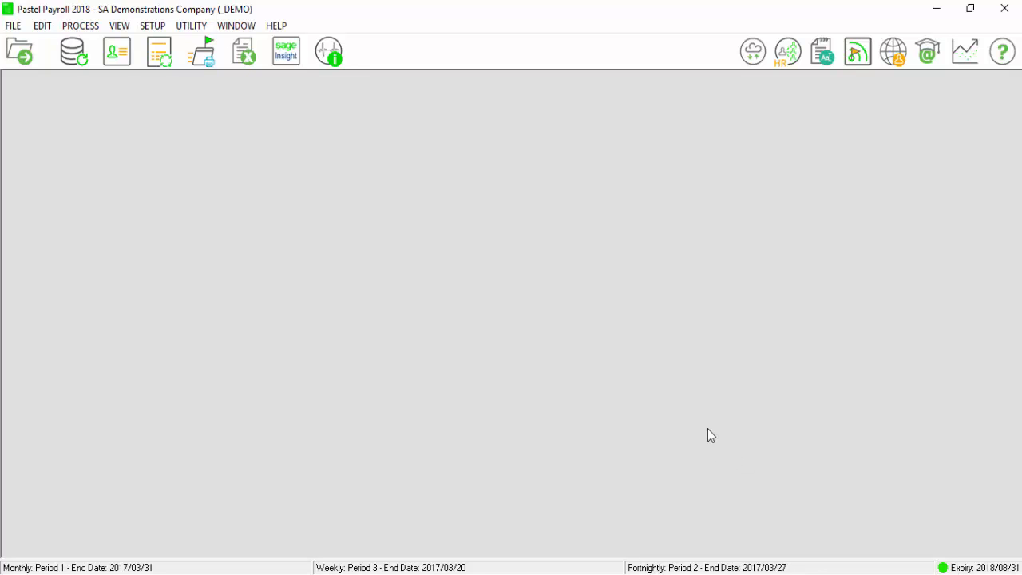
# - Create the LIVE UIF Electronic Declaration file for all employees and dismiss the confirmation
pyautogui.click(119, 26)
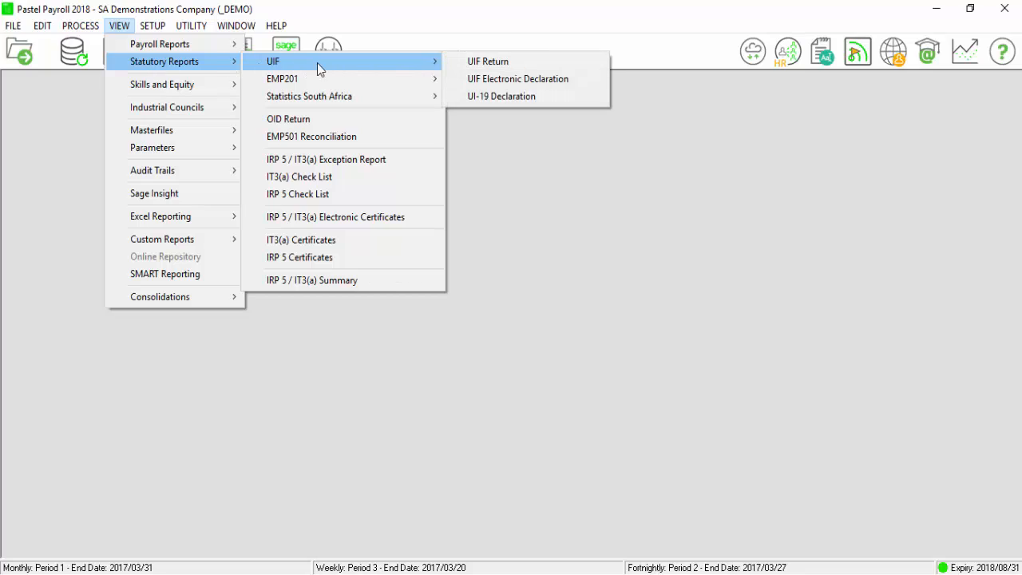
pyautogui.moveTo(326, 68)
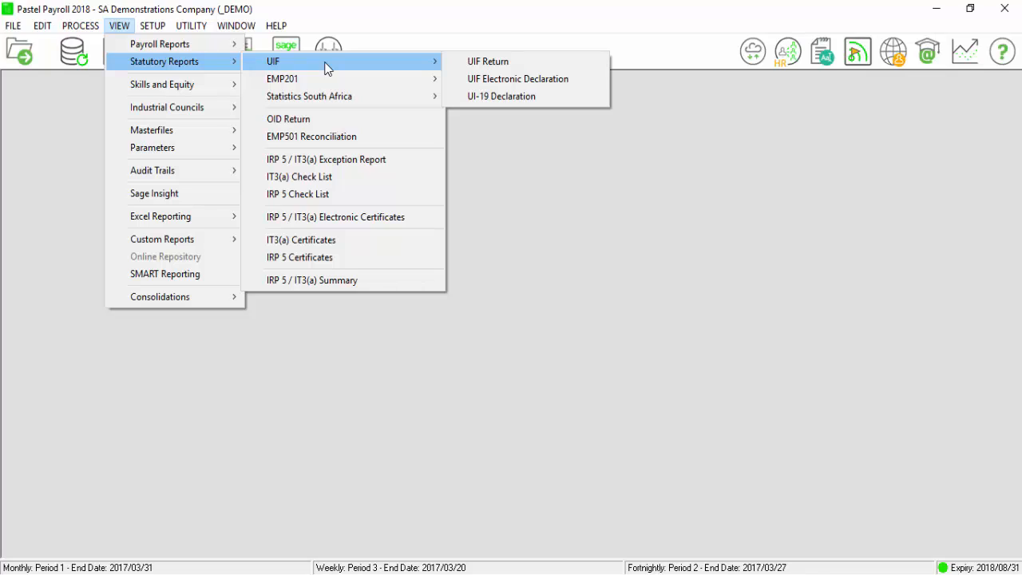
pyautogui.click(518, 79)
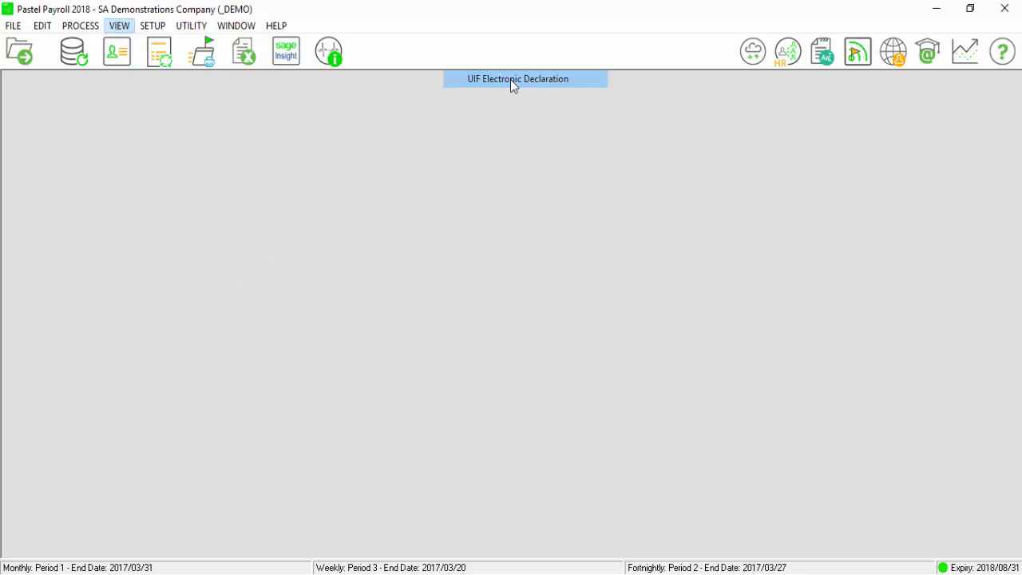
pyautogui.click(518, 78)
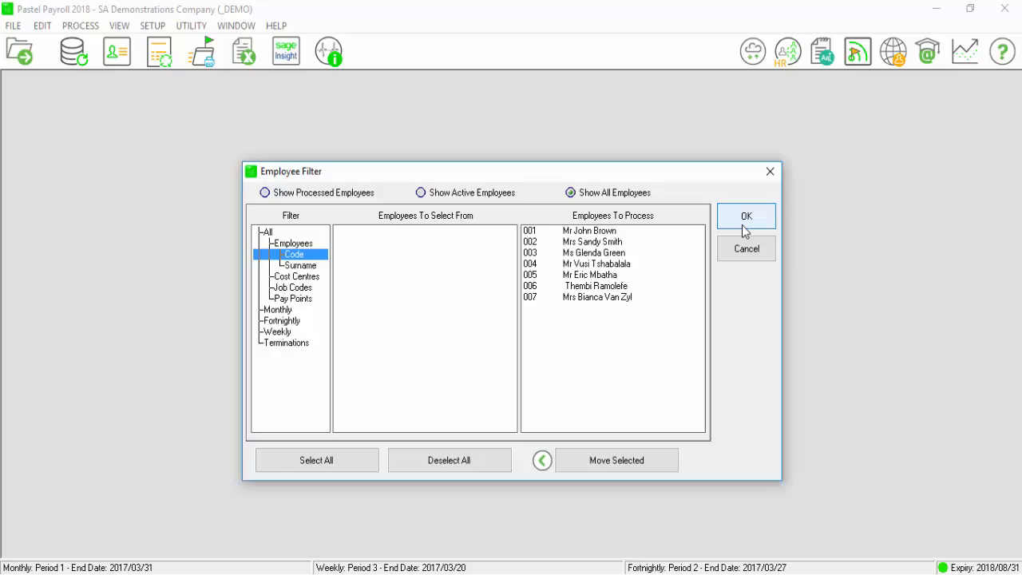
pyautogui.click(746, 216)
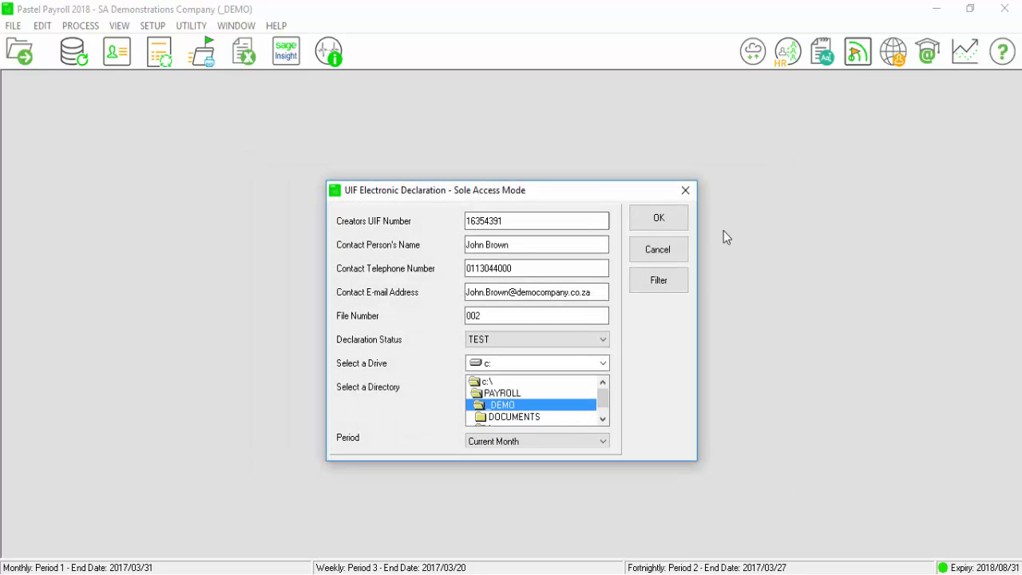
pyautogui.click(535, 339)
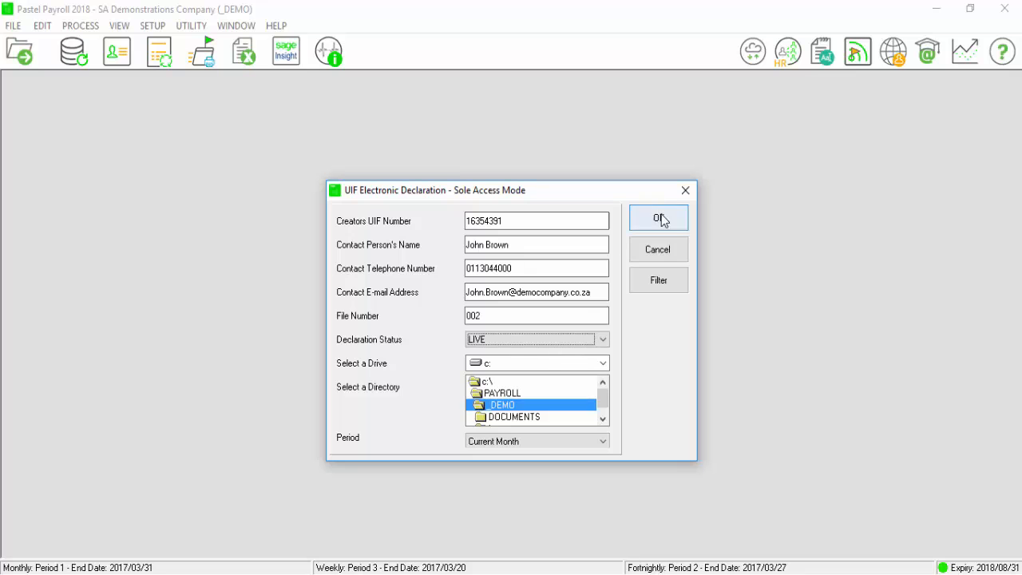
pyautogui.click(658, 218)
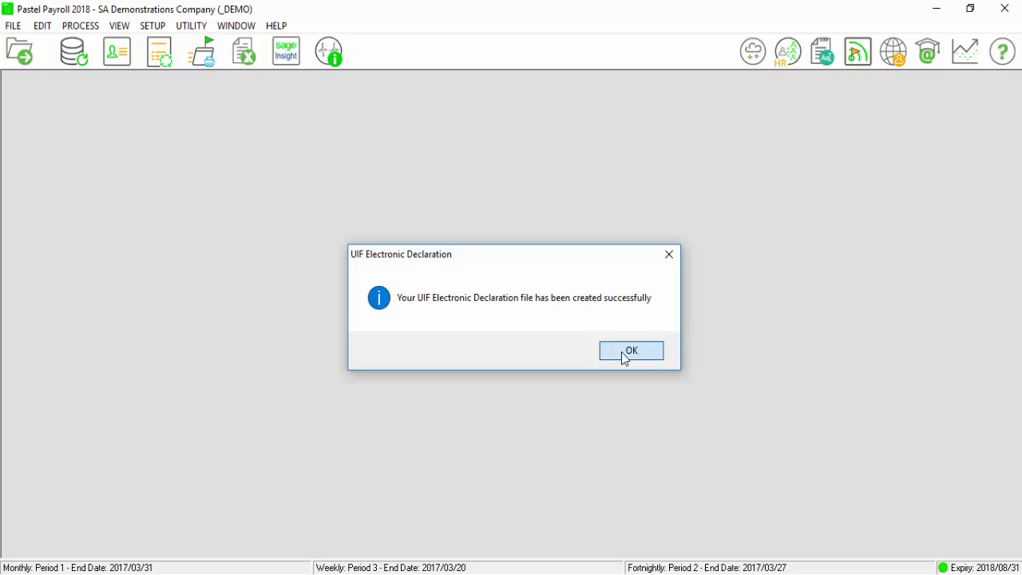
pyautogui.click(631, 350)
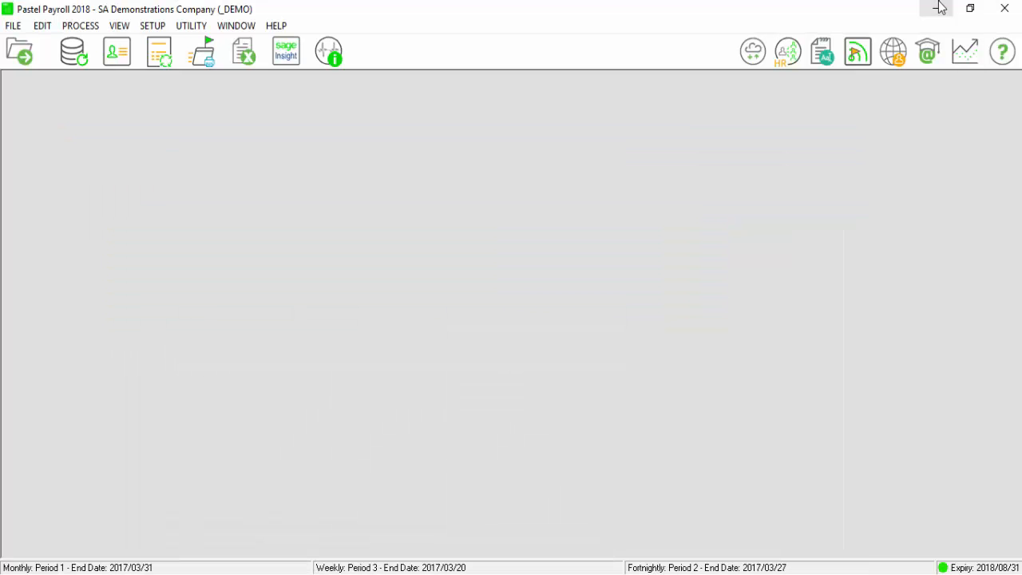
# - Generate the current-month EMP201 declaration on screen for all employees (R30,968.18 total), then close it
pyautogui.click(119, 25)
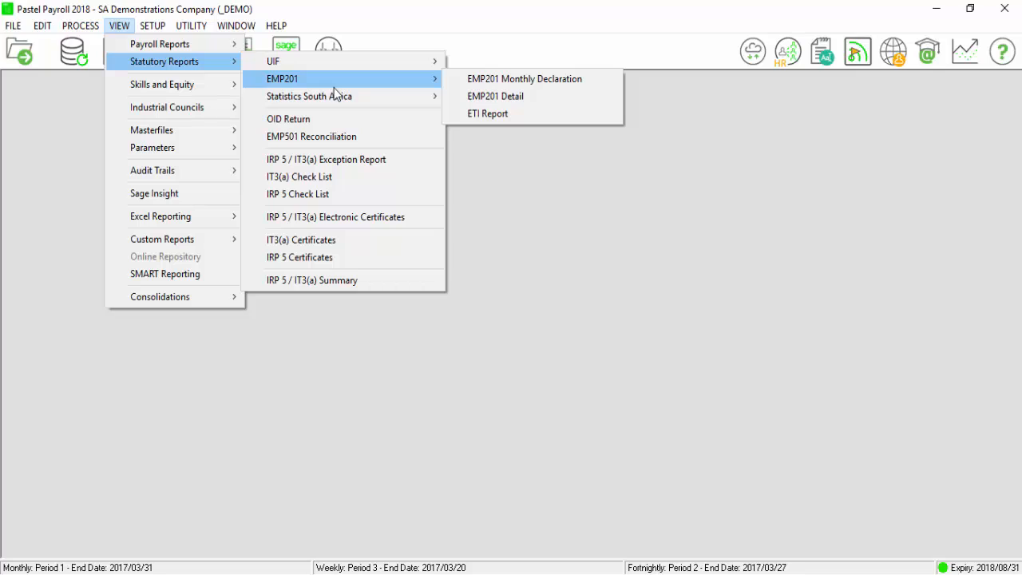
pyautogui.moveTo(494, 96)
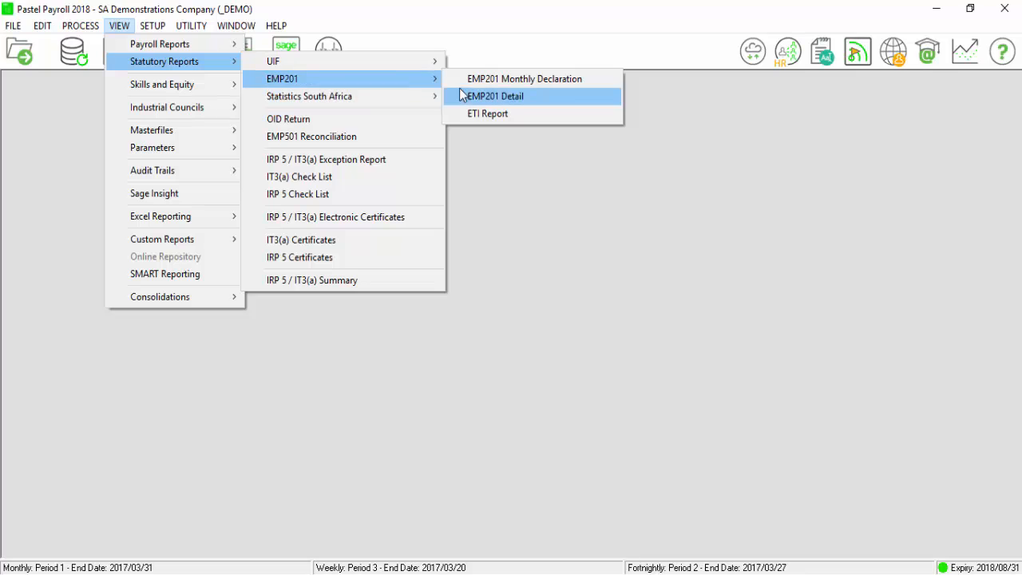
pyautogui.click(495, 95)
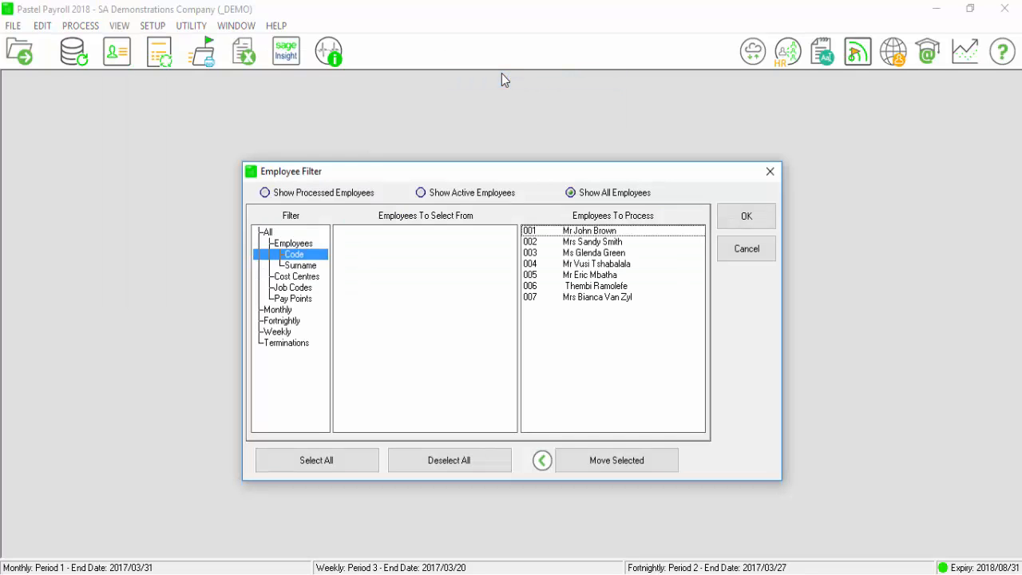
pyautogui.moveTo(571, 99)
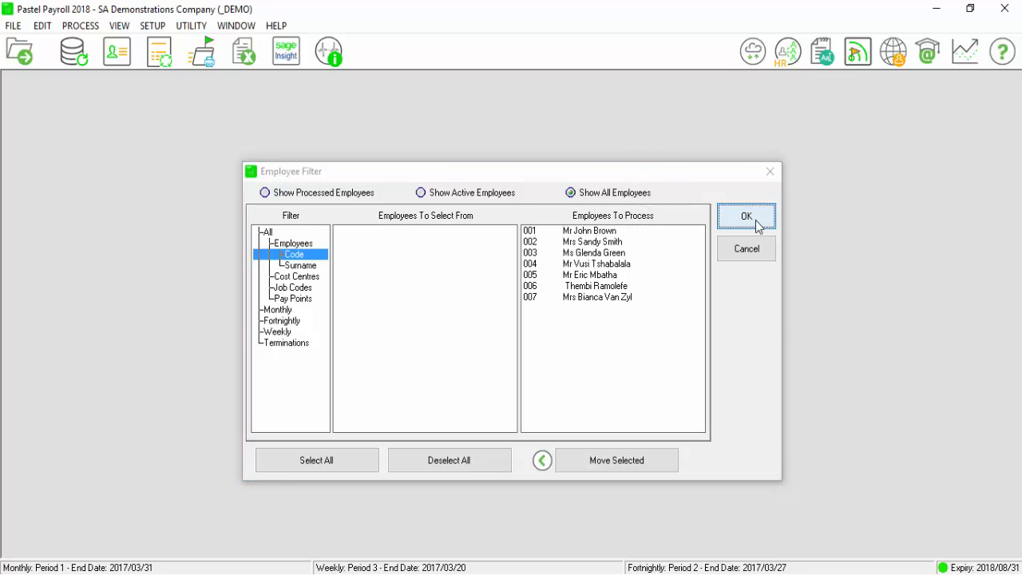
pyautogui.click(746, 215)
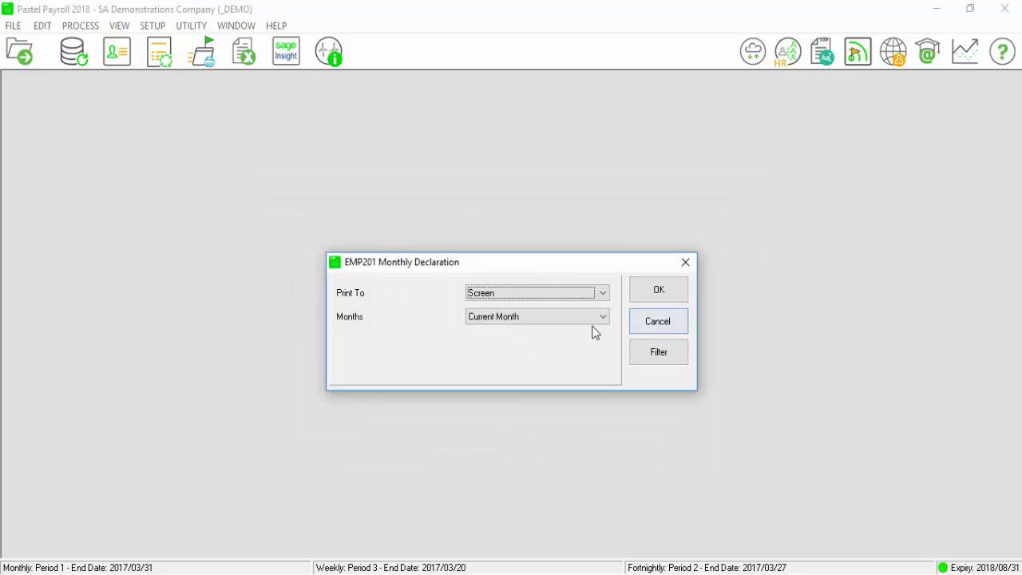
pyautogui.click(537, 316)
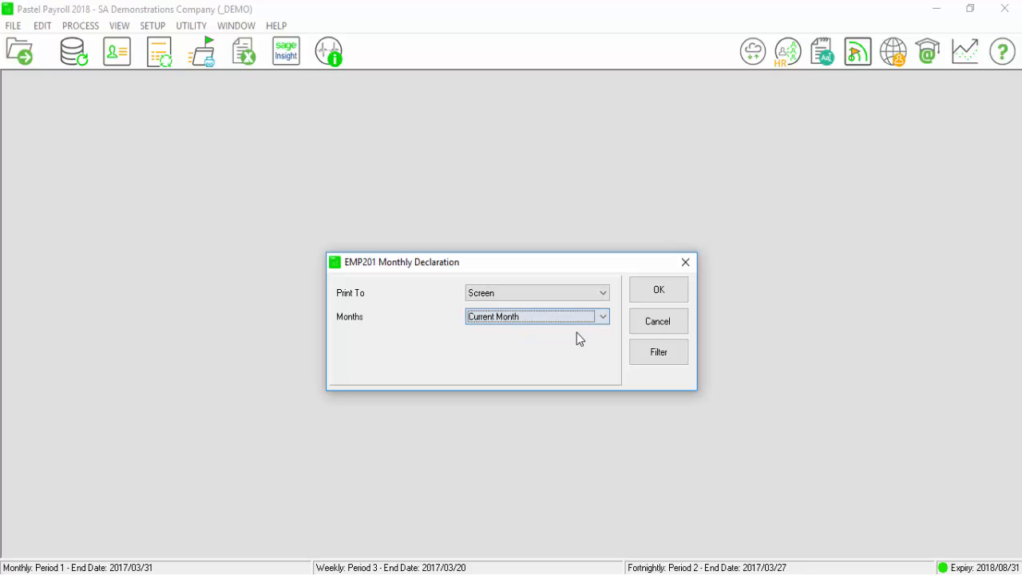
pyautogui.click(658, 289)
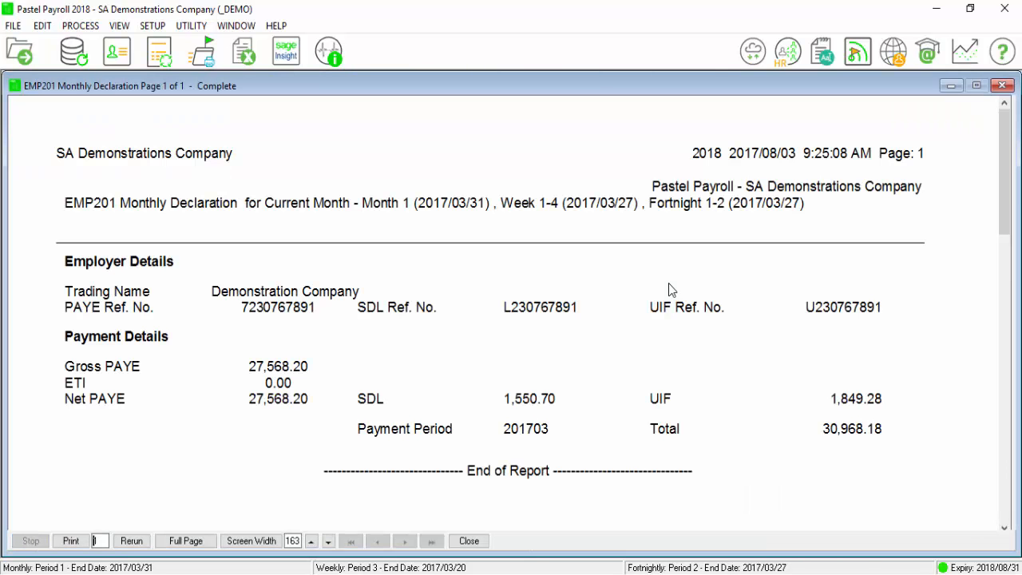
pyautogui.click(468, 540)
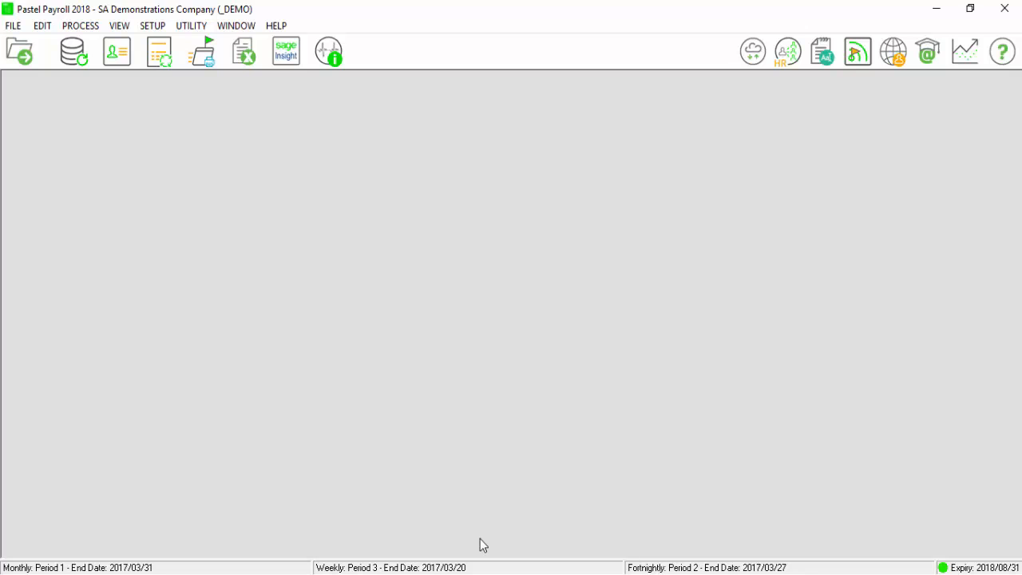
# - Generate the Monthly Analysis report with Show Details for all employees on screen, then close it
pyautogui.click(119, 25)
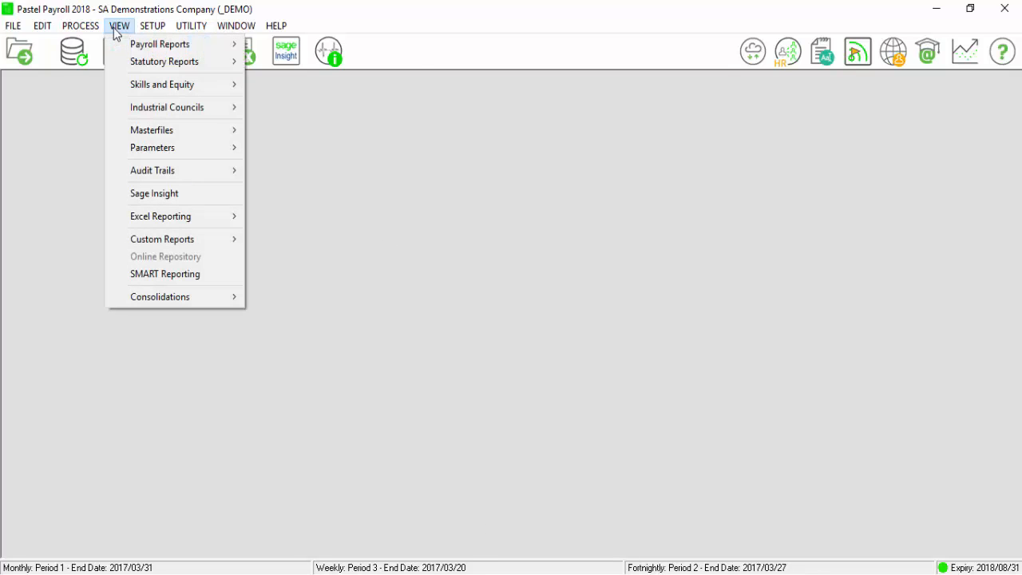
pyautogui.moveTo(160, 44)
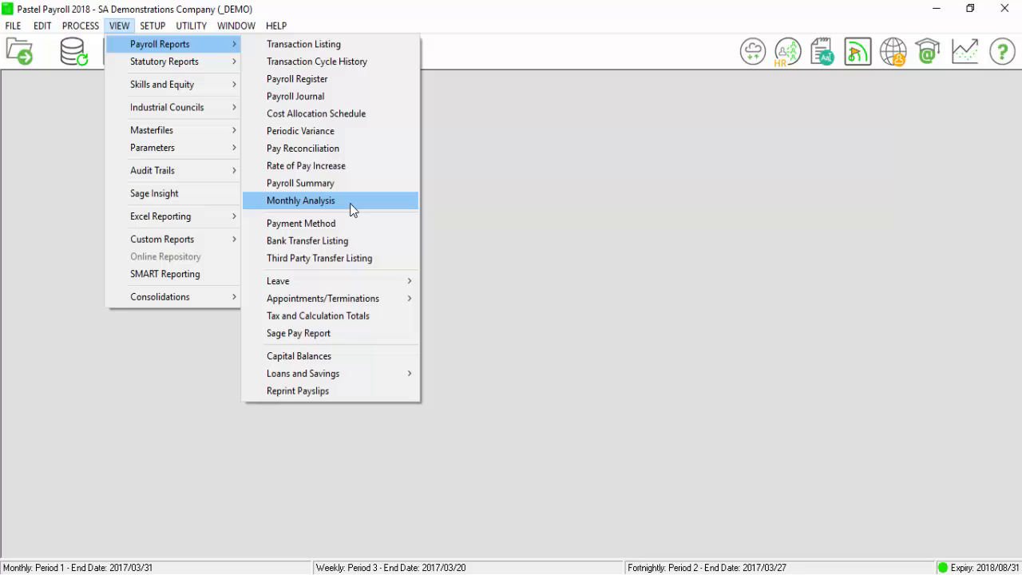
pyautogui.click(300, 200)
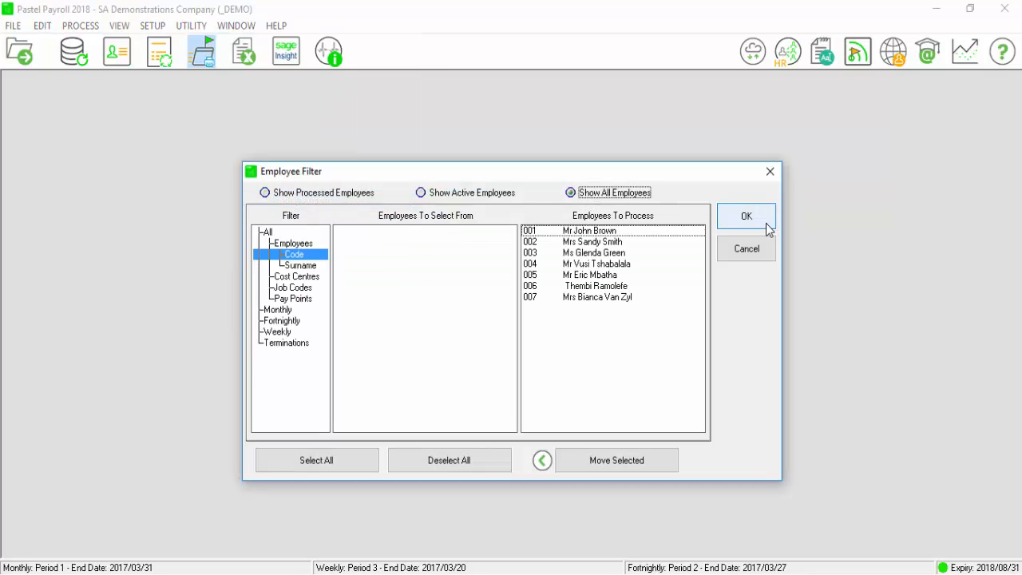
pyautogui.click(745, 216)
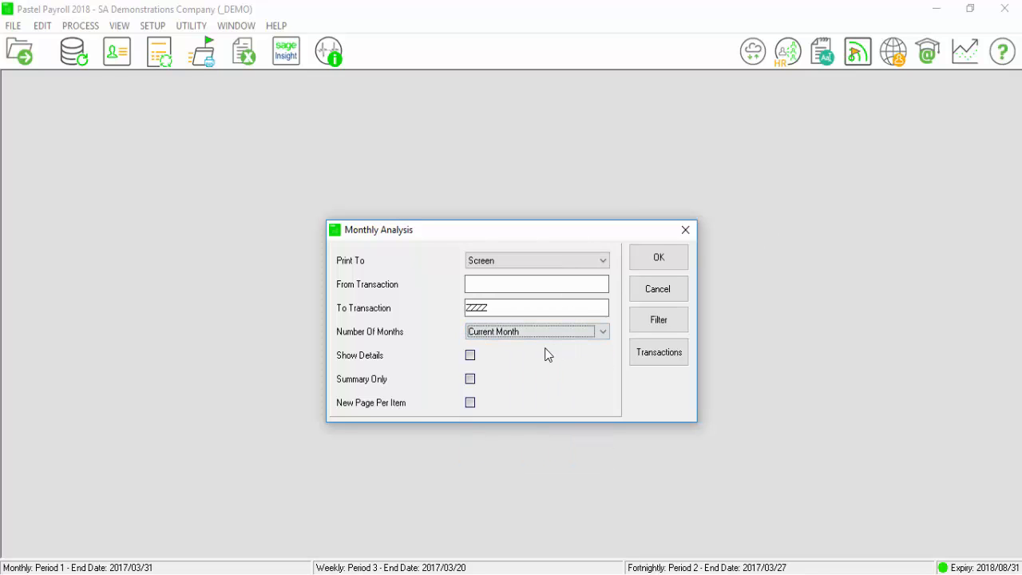
pyautogui.click(470, 354)
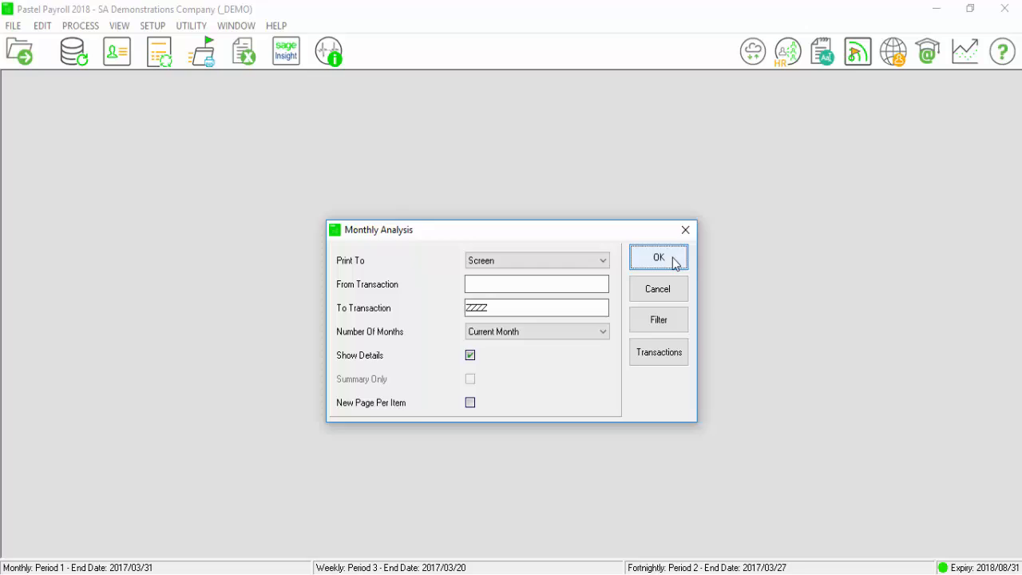
pyautogui.click(659, 256)
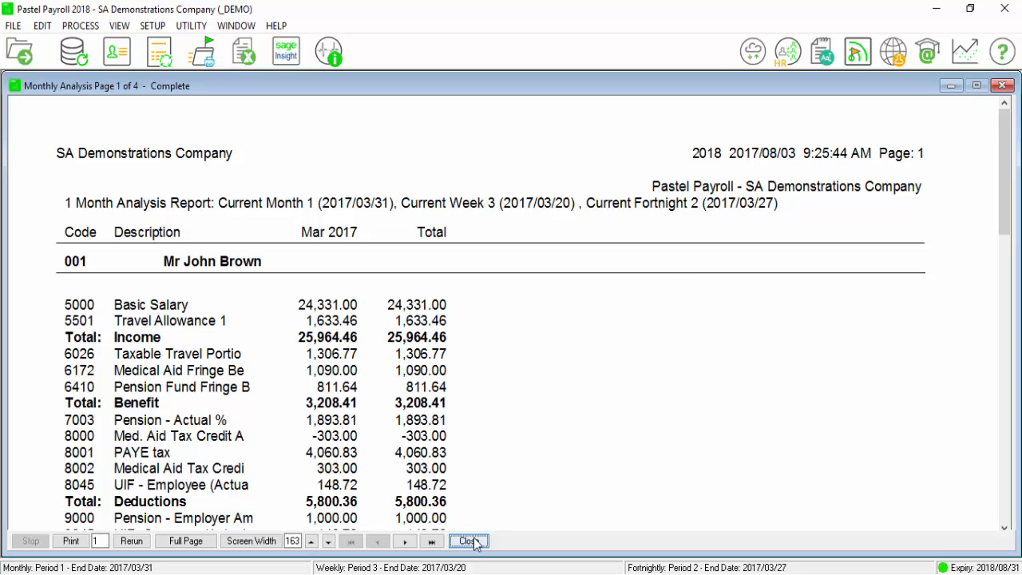
pyautogui.click(468, 541)
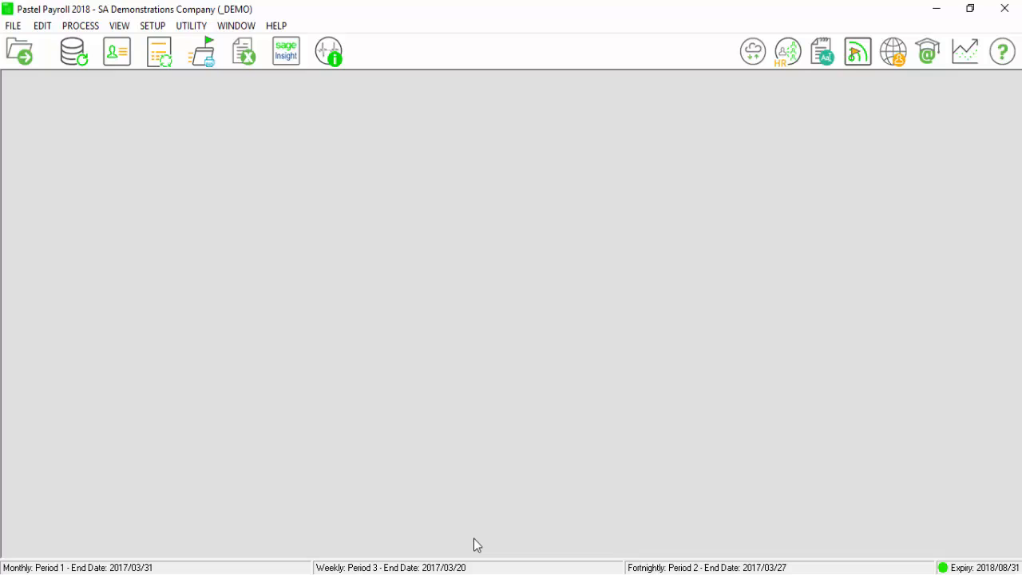